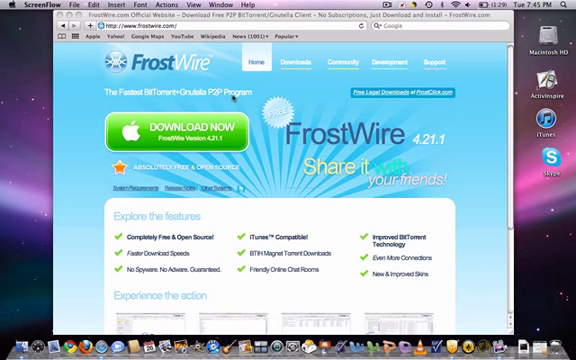
- Download FrostWire 4.21.1 for Mac from frostwire.com with Download Now
left_click(168, 135)
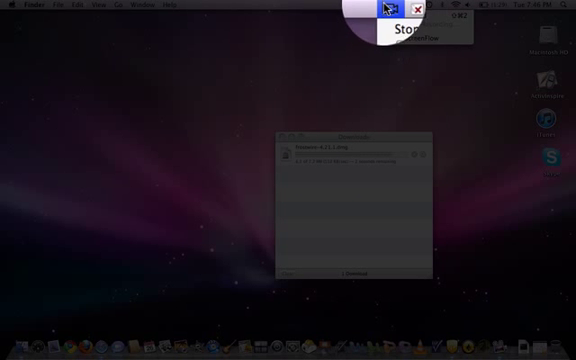
- Open the FrostWire-4.21.1 disk image and launch FrostWire directly from it
left_click(413, 11)
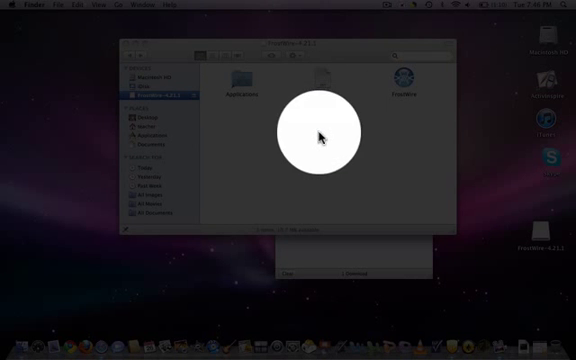
double_click(397, 78)
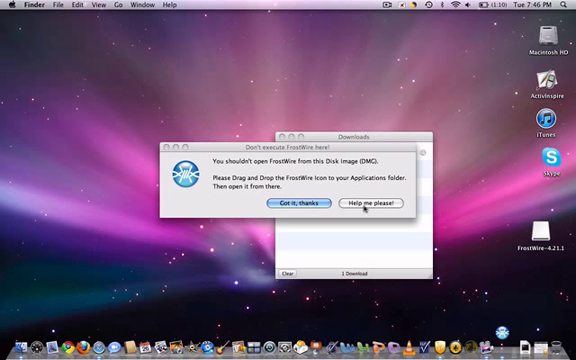
- Dismiss the warning, reopen the FrostWire-4.21.1 disk, and drag FrostWire onto Applications
left_click(289, 203)
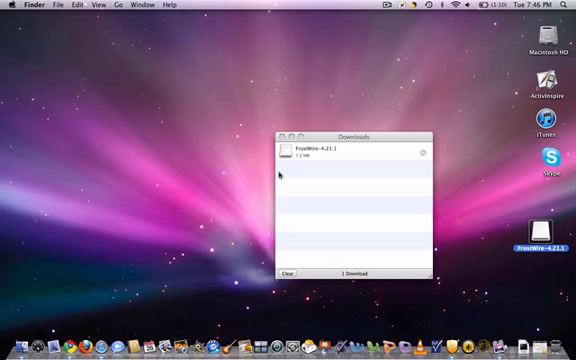
double_click(320, 157)
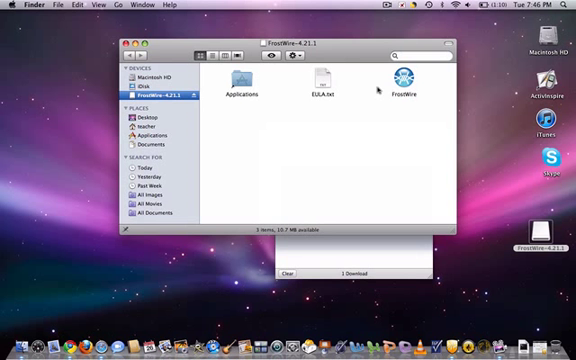
left_click_drag(393, 90, 240, 90)
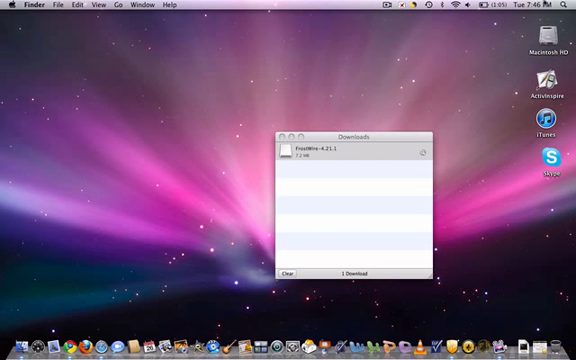
- Open the Applications folder and scroll down to FrostWire to launch it
left_click(564, 12)
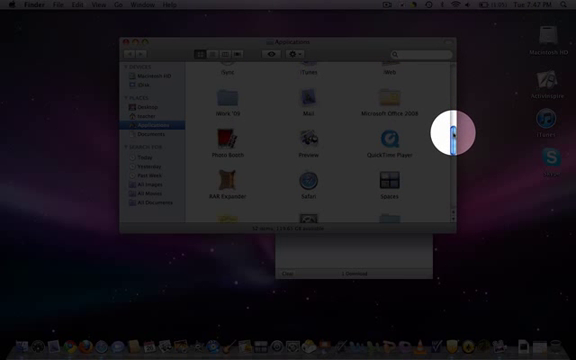
scroll("down", 3)
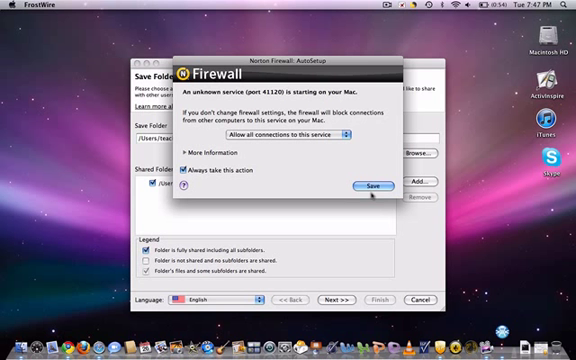
- Save the Norton Firewall rule, then continue past miscellaneous settings and shared file types
left_click(366, 186)
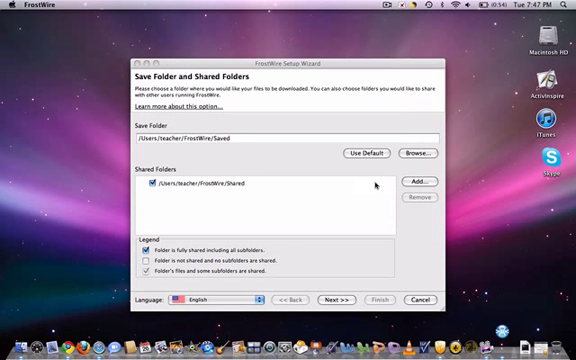
mouse_move(309, 261)
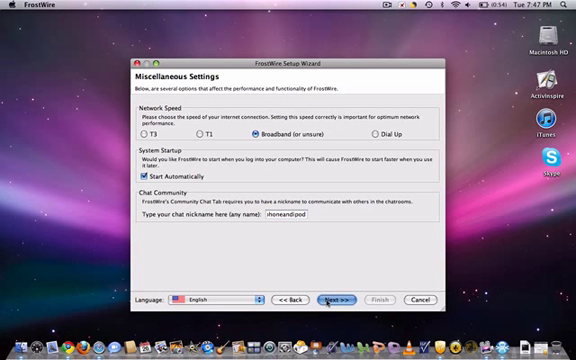
left_click(333, 299)
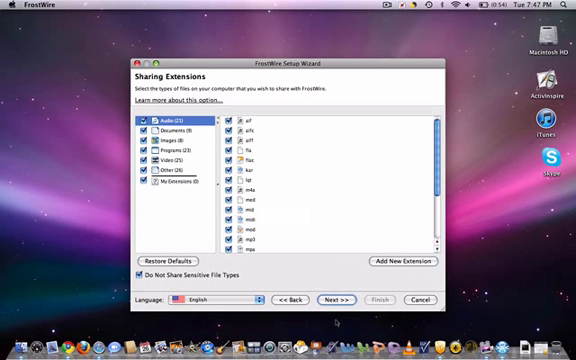
left_click(334, 299)
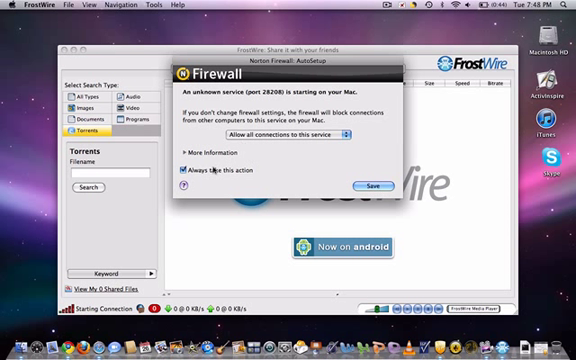
- Allow the firewall prompt, then discard the Community Chat internal error and all future ones
left_click(387, 188)
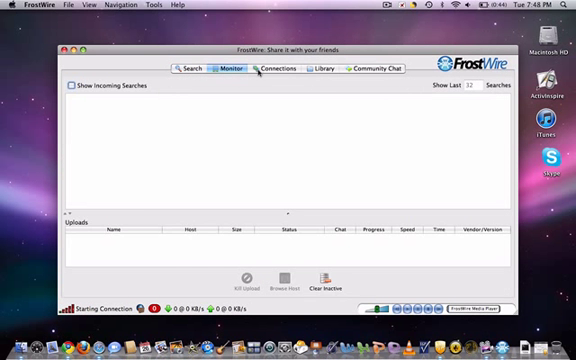
left_click(263, 65)
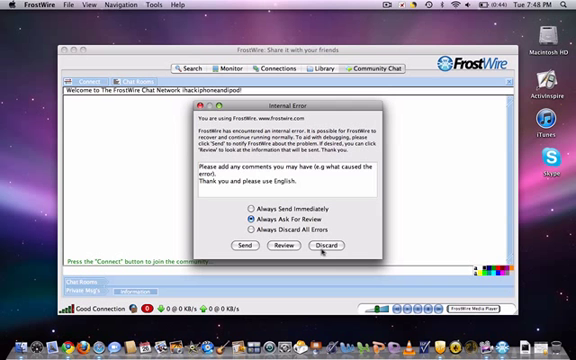
left_click(320, 245)
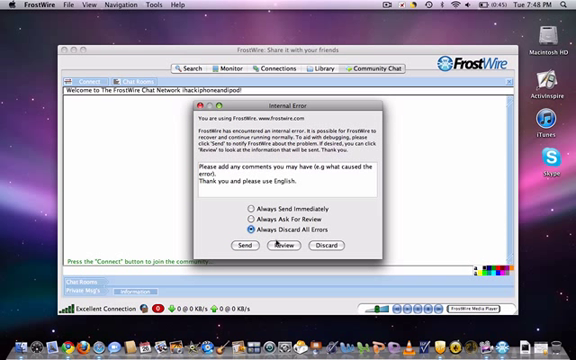
left_click(238, 226)
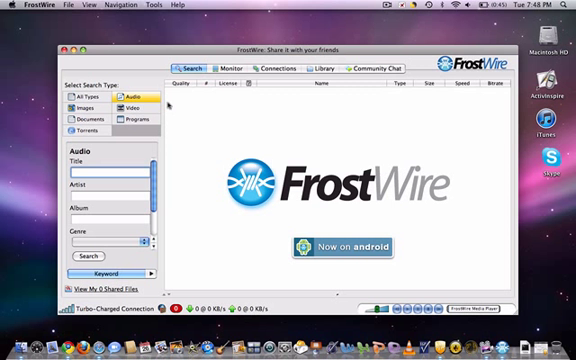
- Search FrostWire audio for the title 'mine'
type("mine")
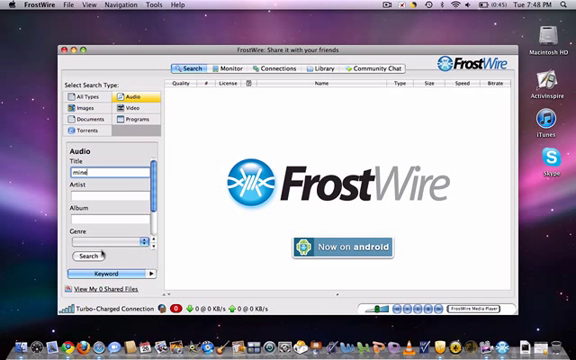
left_click(96, 256)
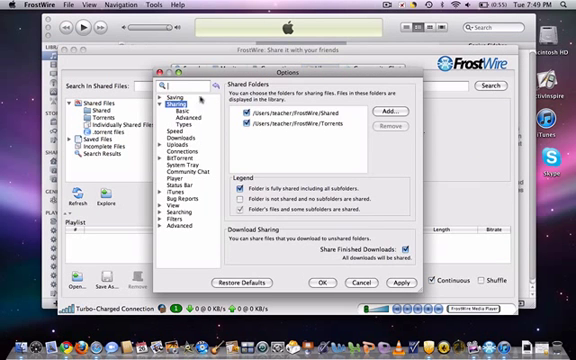
left_click(324, 281)
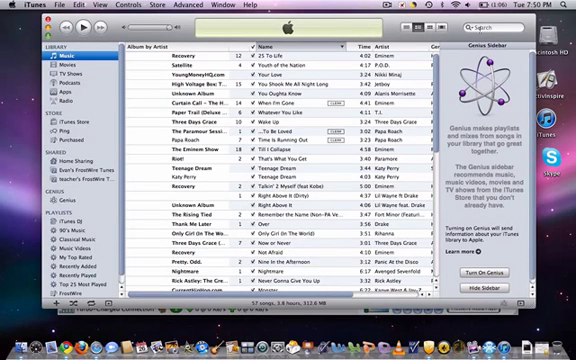
- Search the iTunes library for 'mine' to show Taylor Swift's Mine
type("mine")
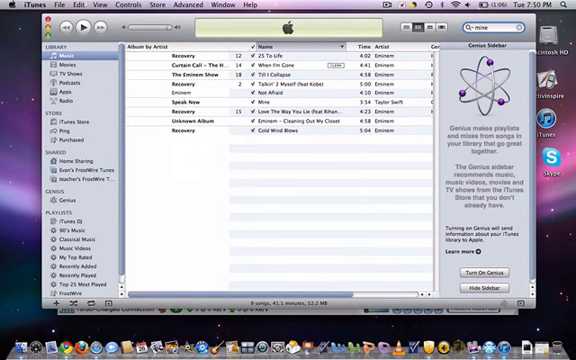